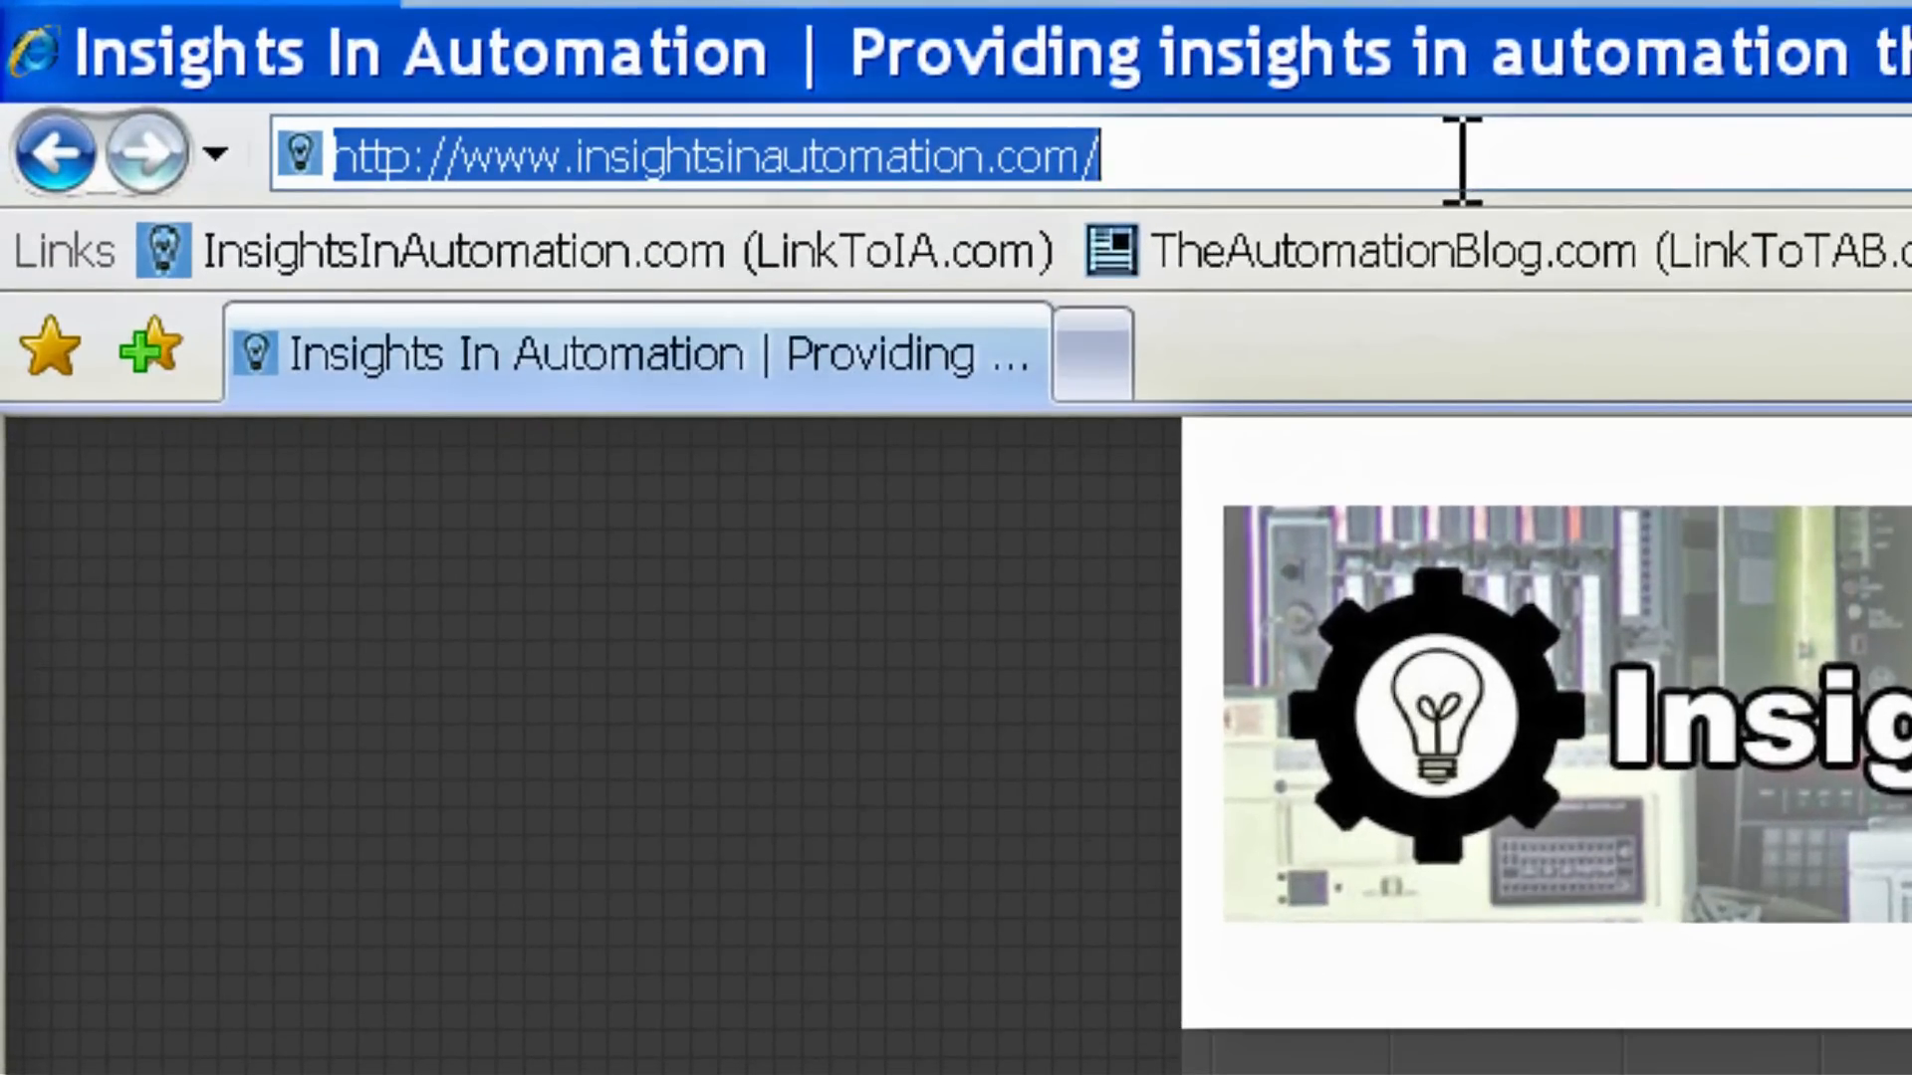
Go to the Rockwell Automation address and search the site for 'micrologix downloads'.
type("ab")
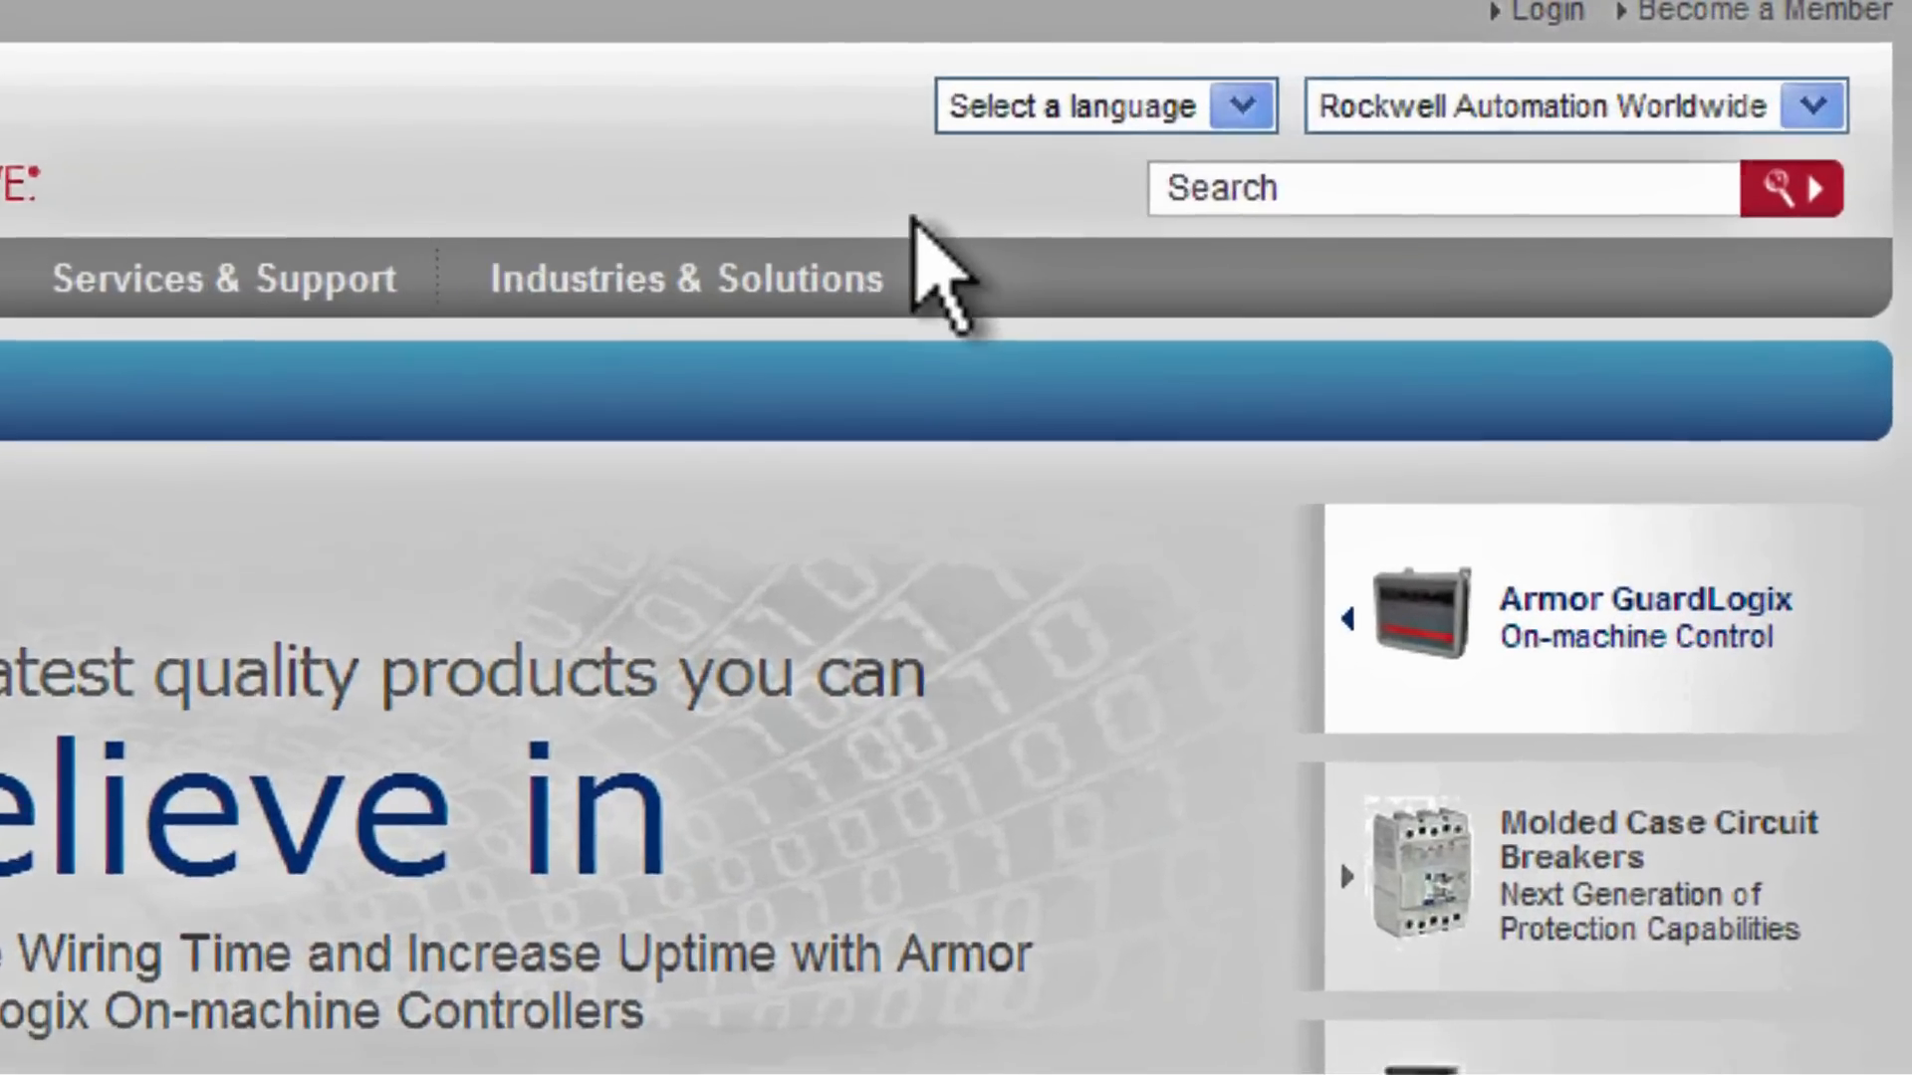
type("m")
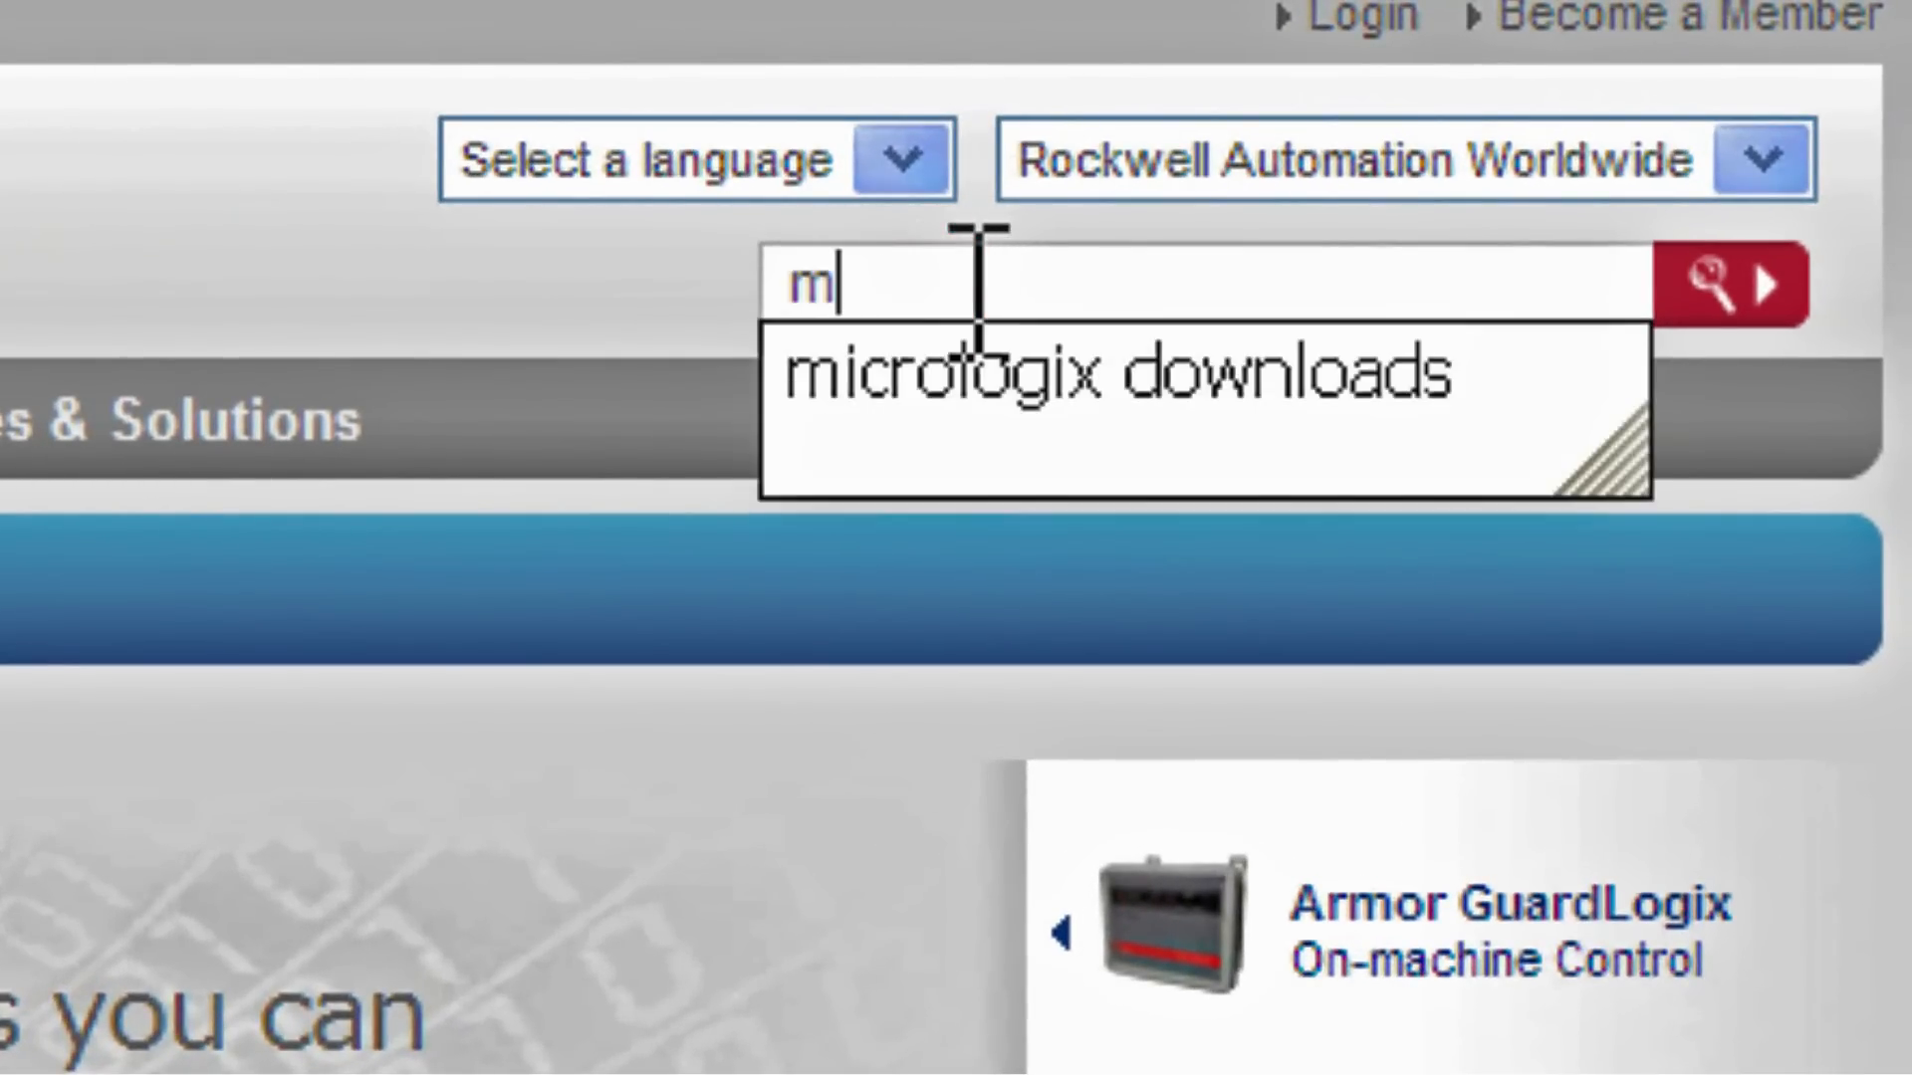
type("icrologix do")
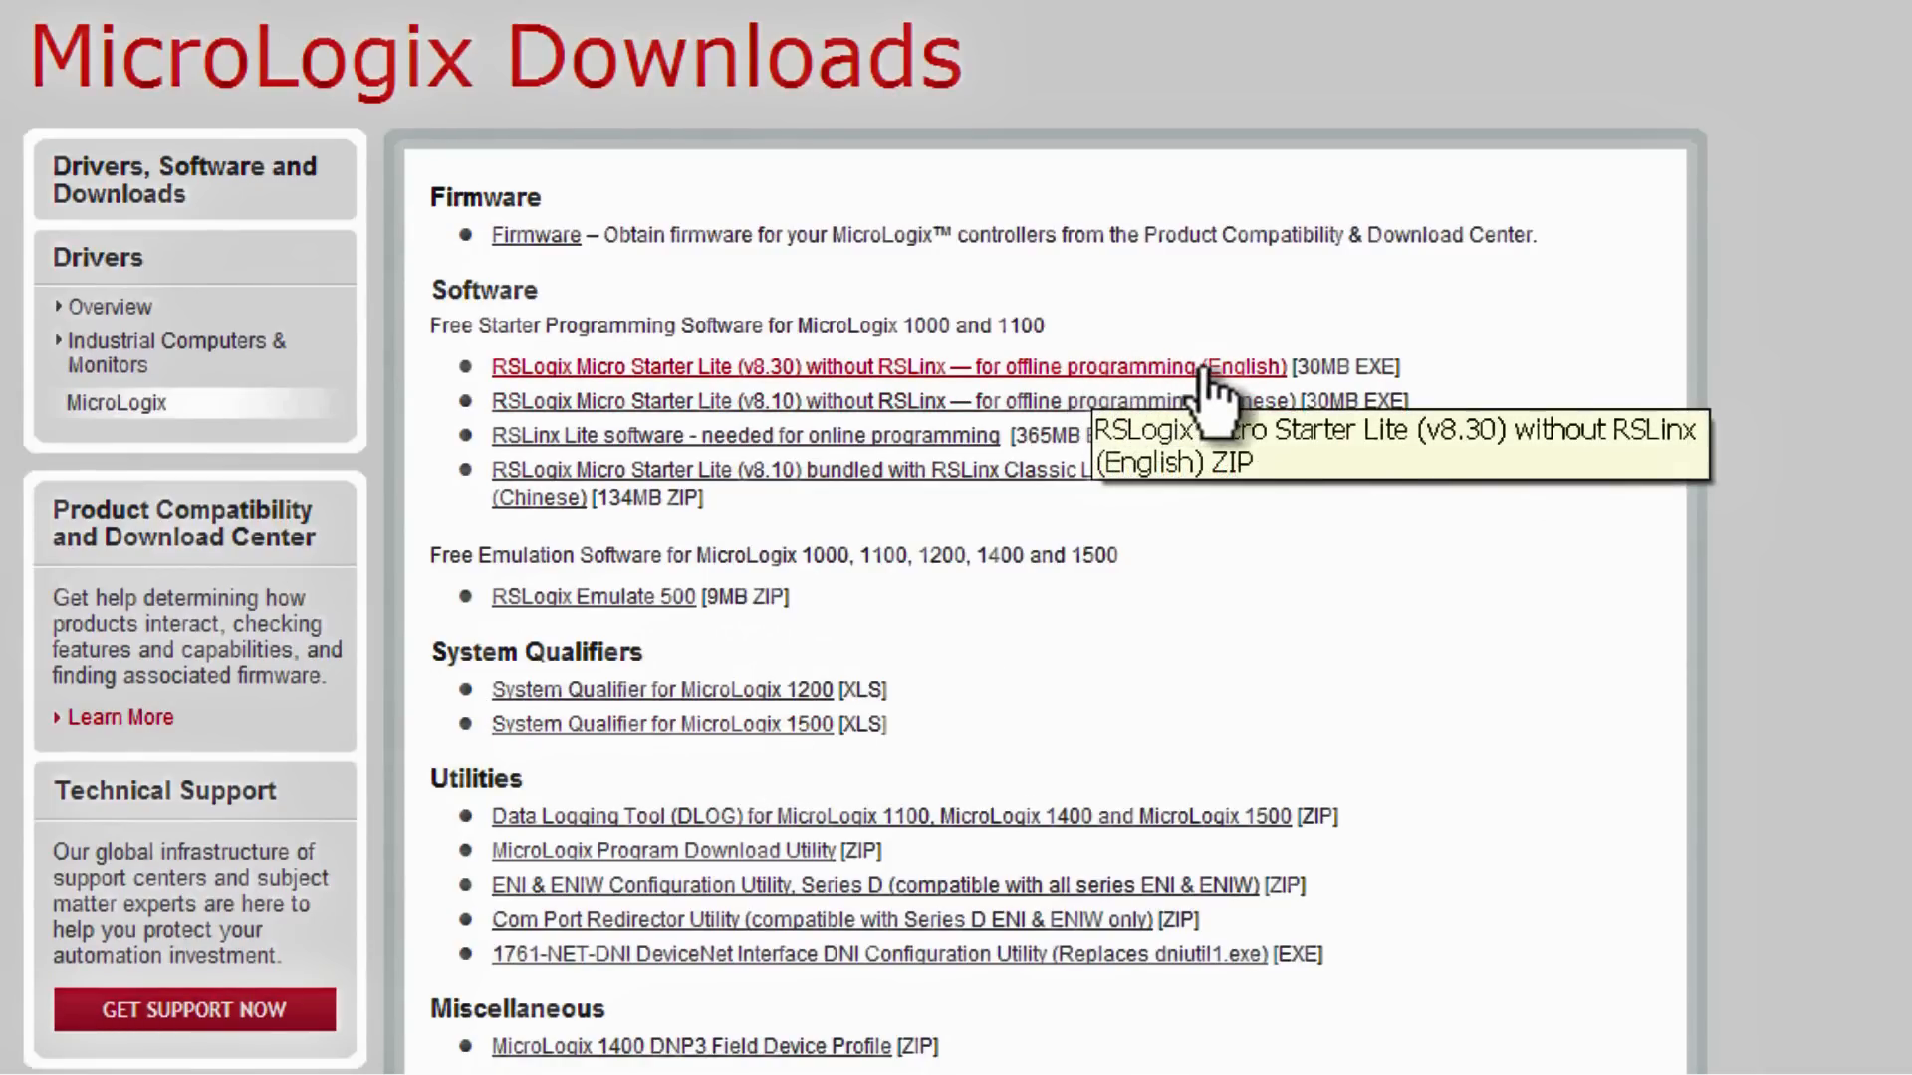
mouse_move(1244, 386)
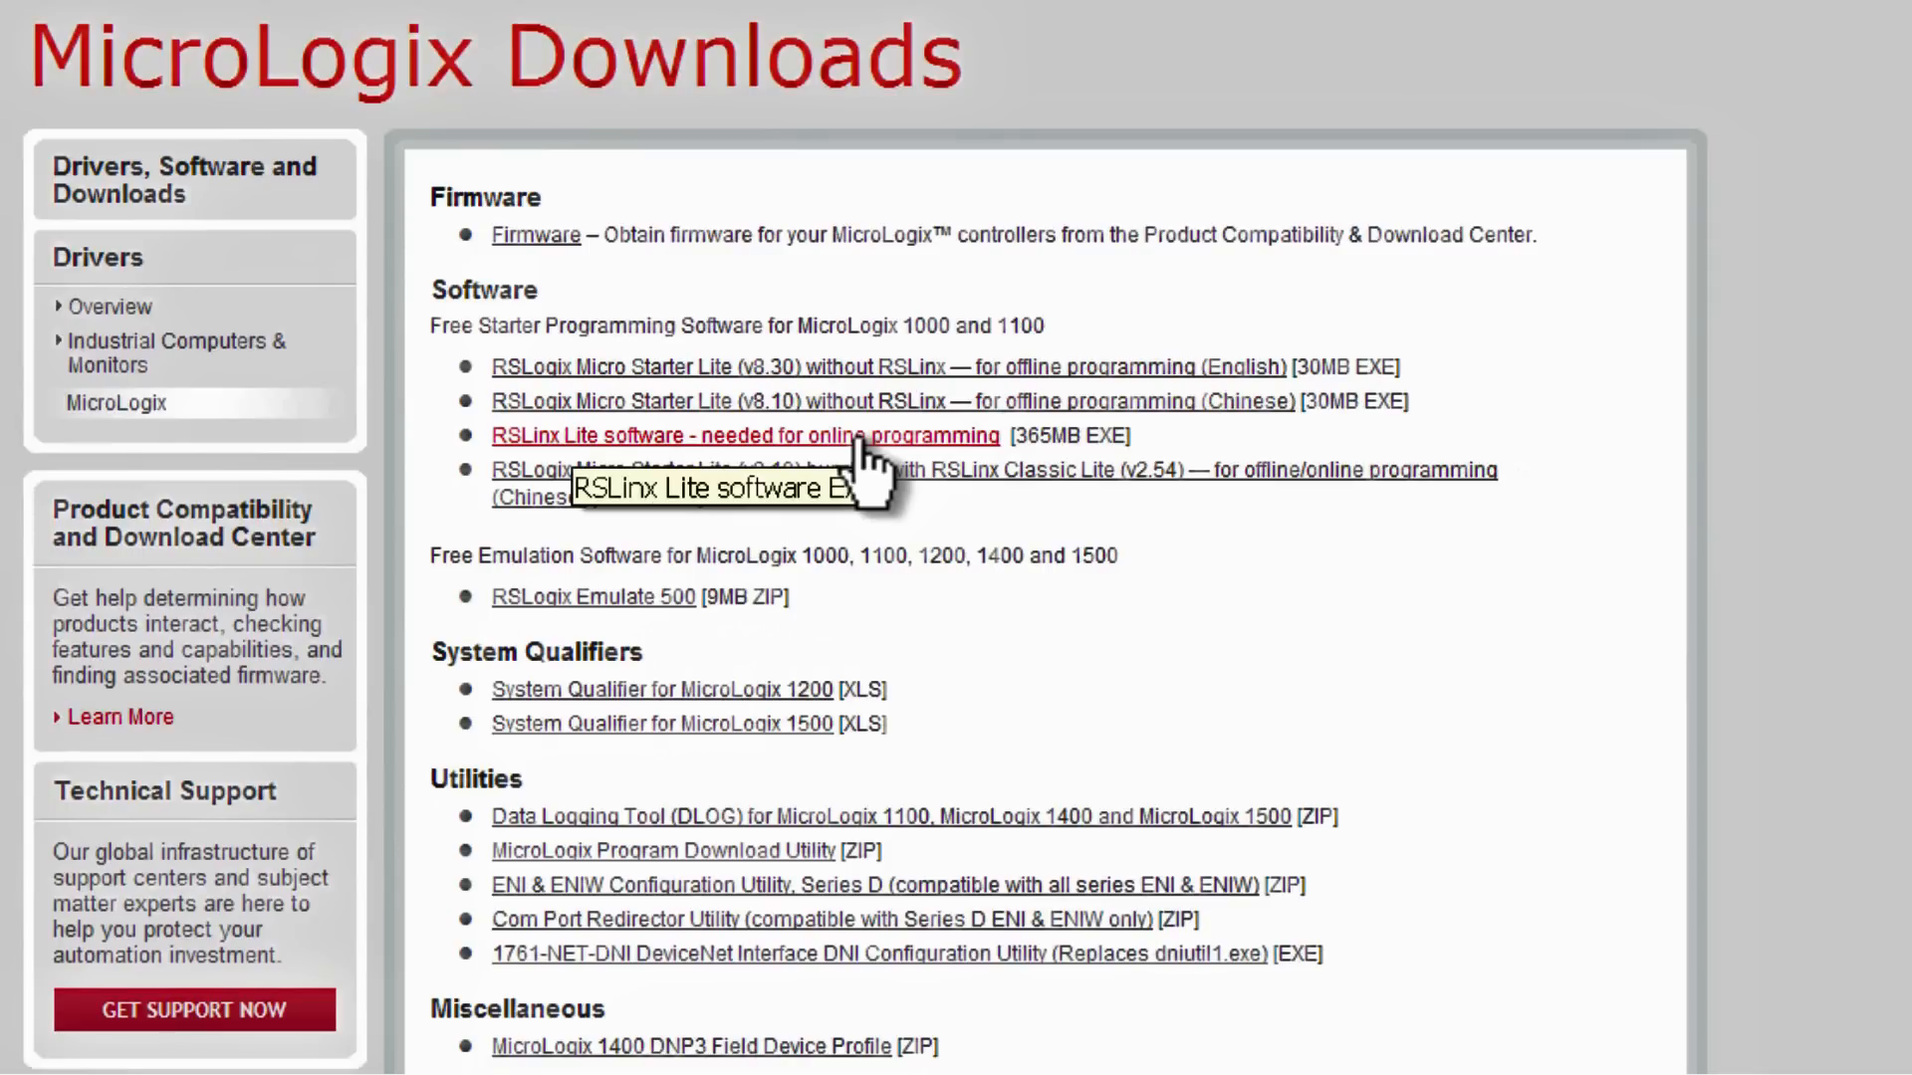
mouse_move(904, 353)
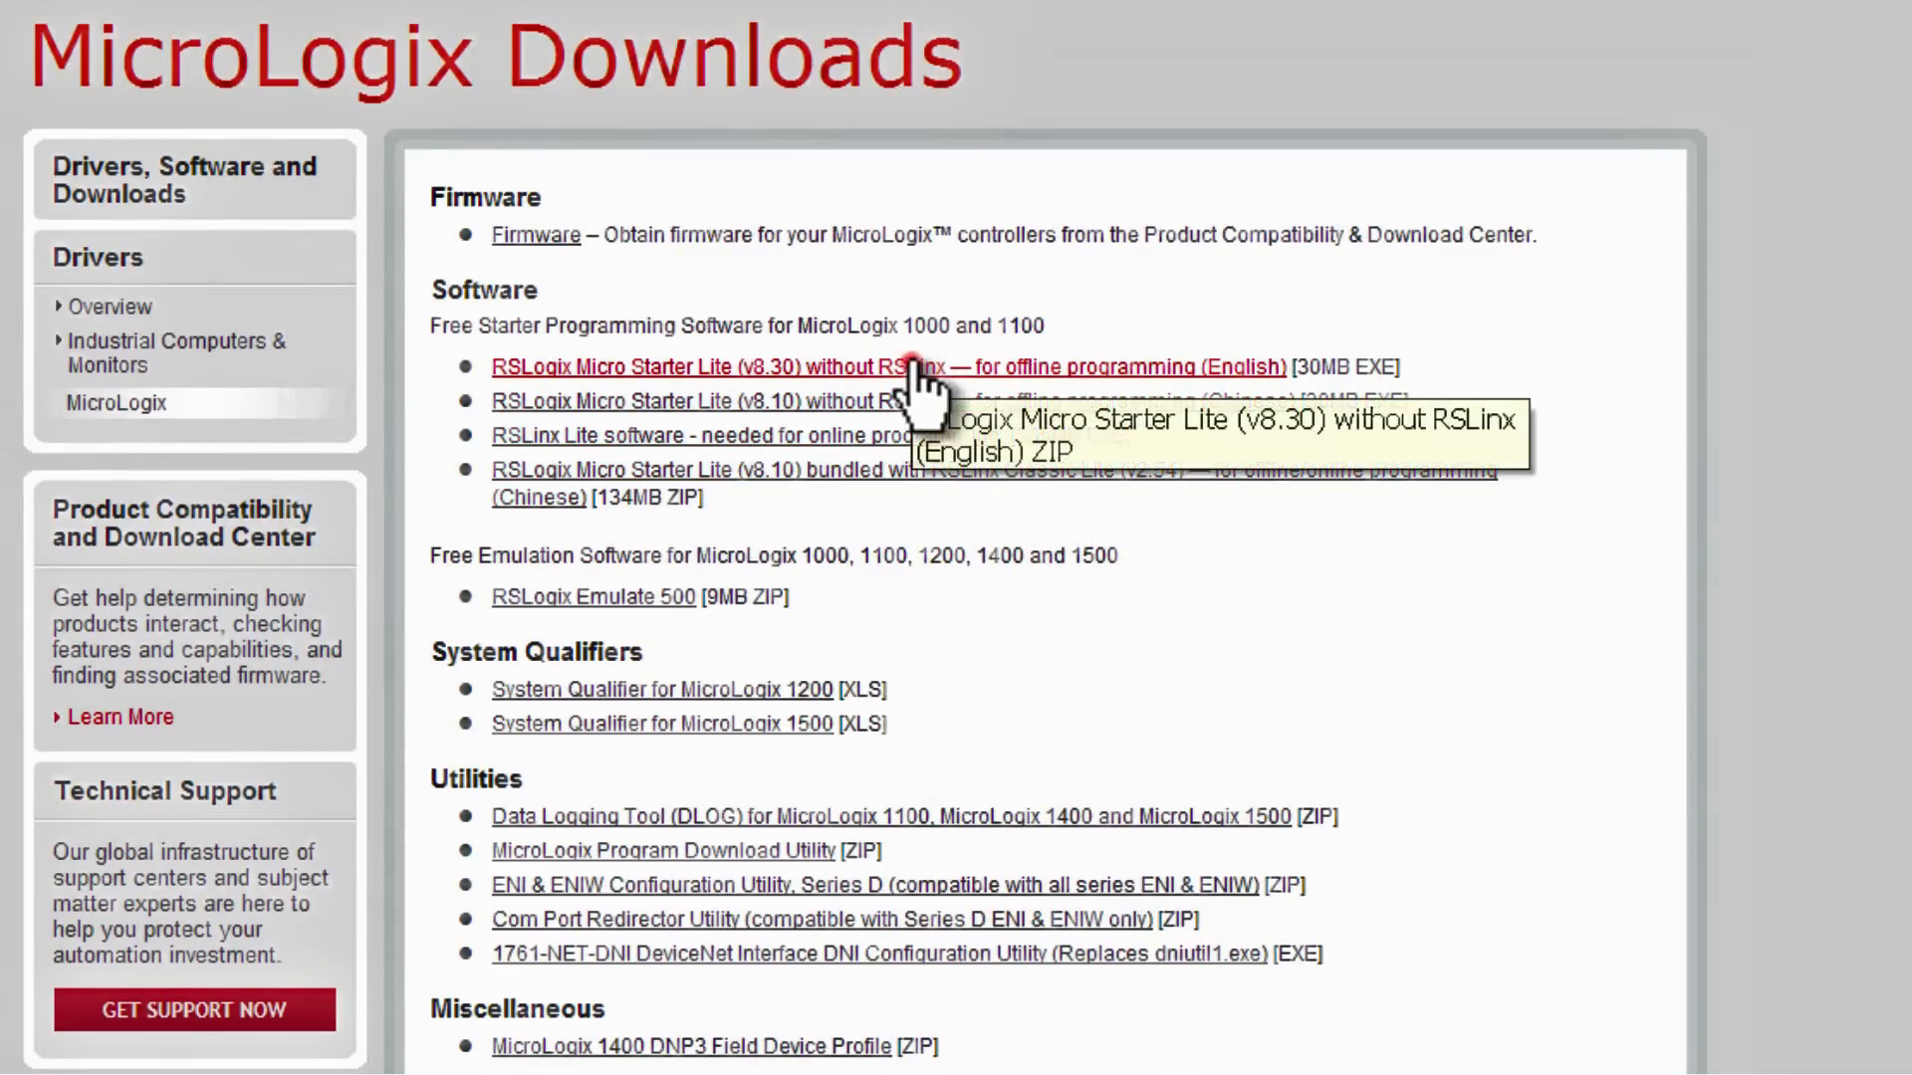
mouse_move(1008, 420)
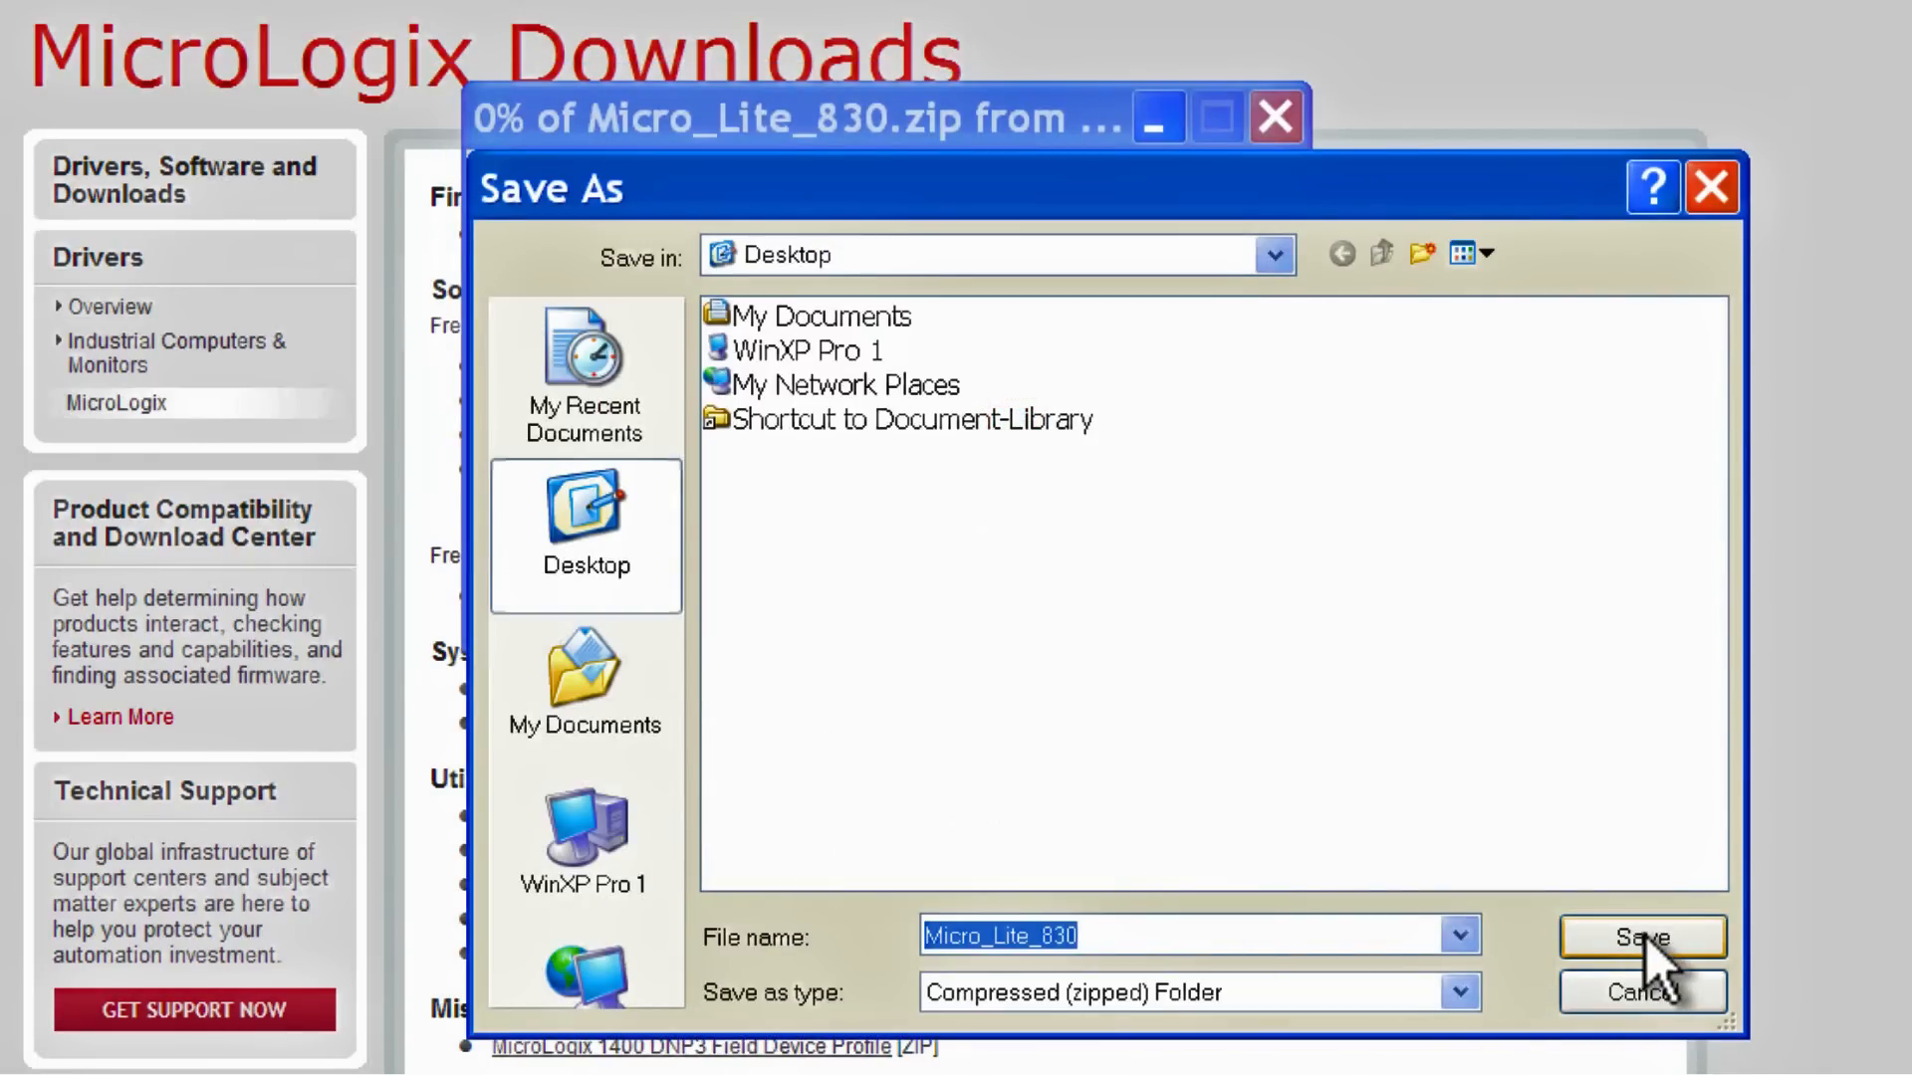
Save the RSLogix Micro Starter Lite (v8.30) Micro_Lite_830.zip to the Desktop.
left_click(1645, 936)
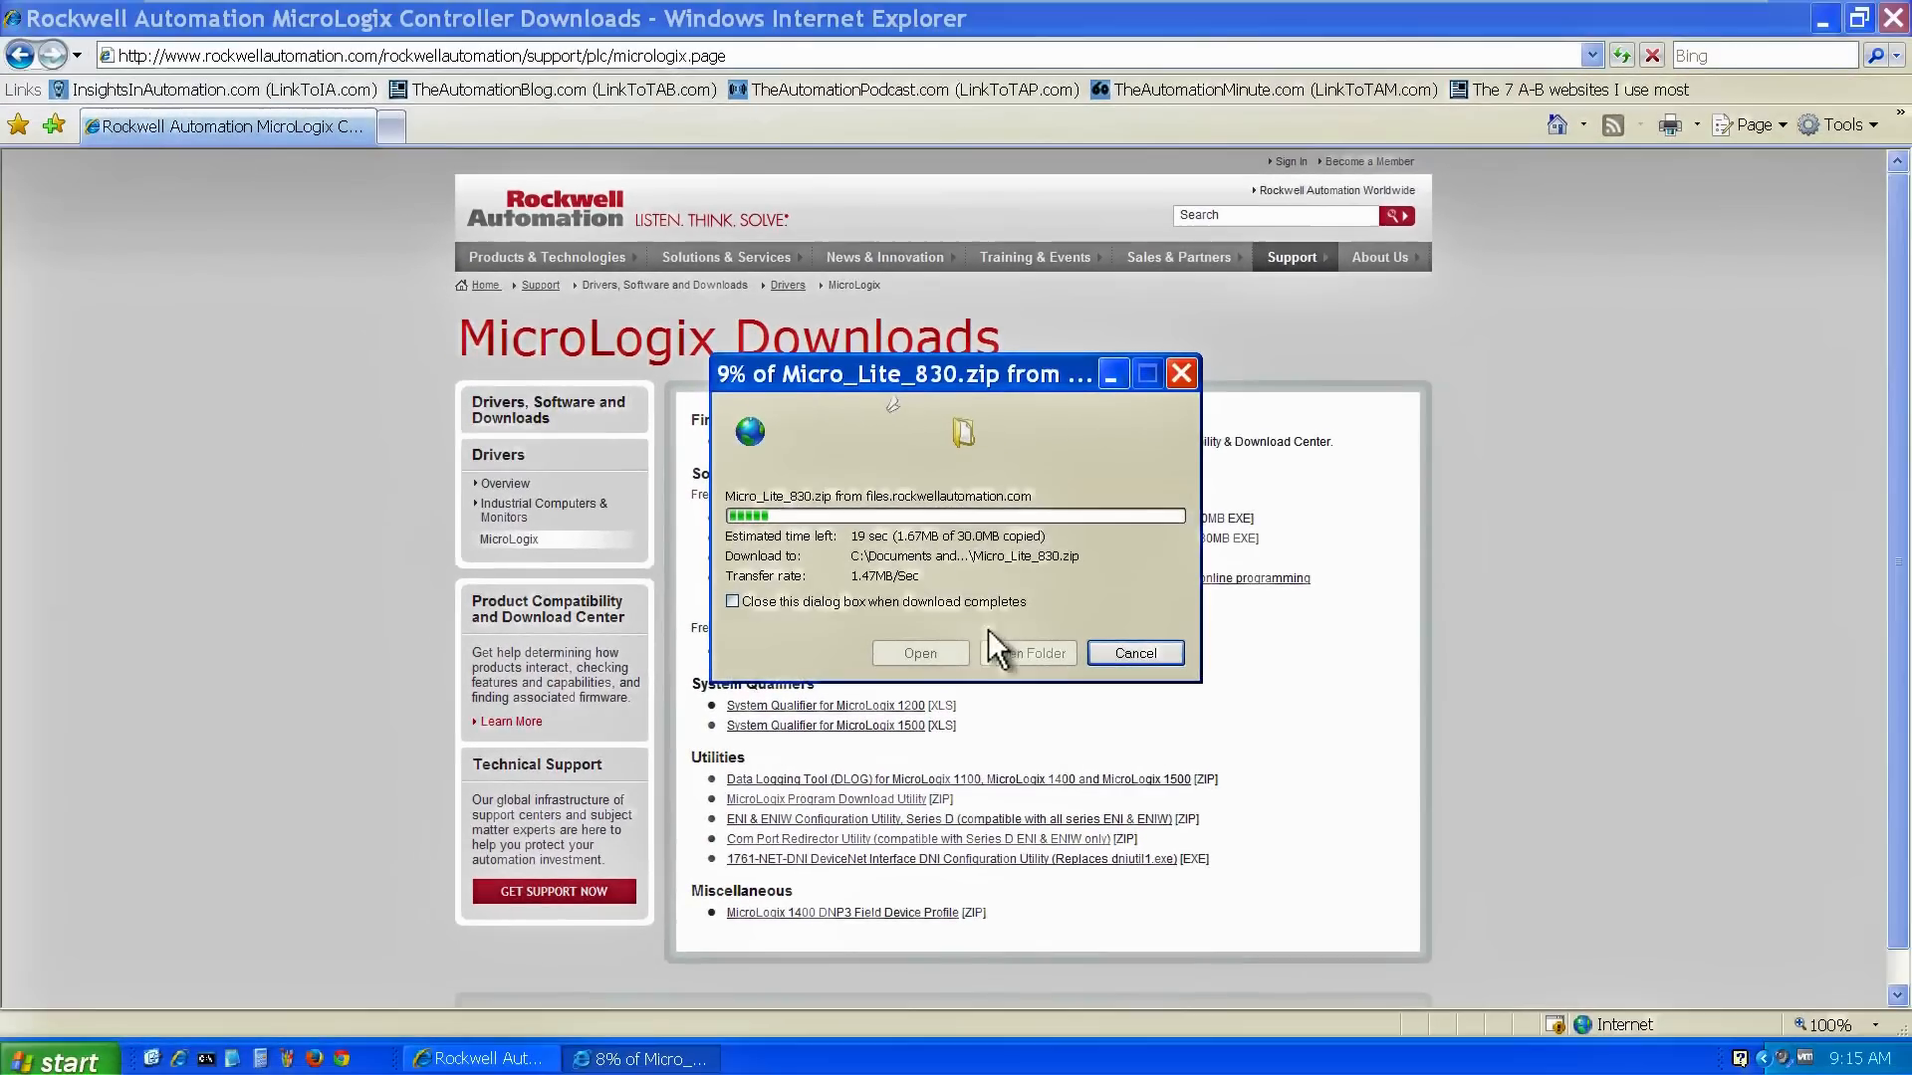
mouse_move(1291, 176)
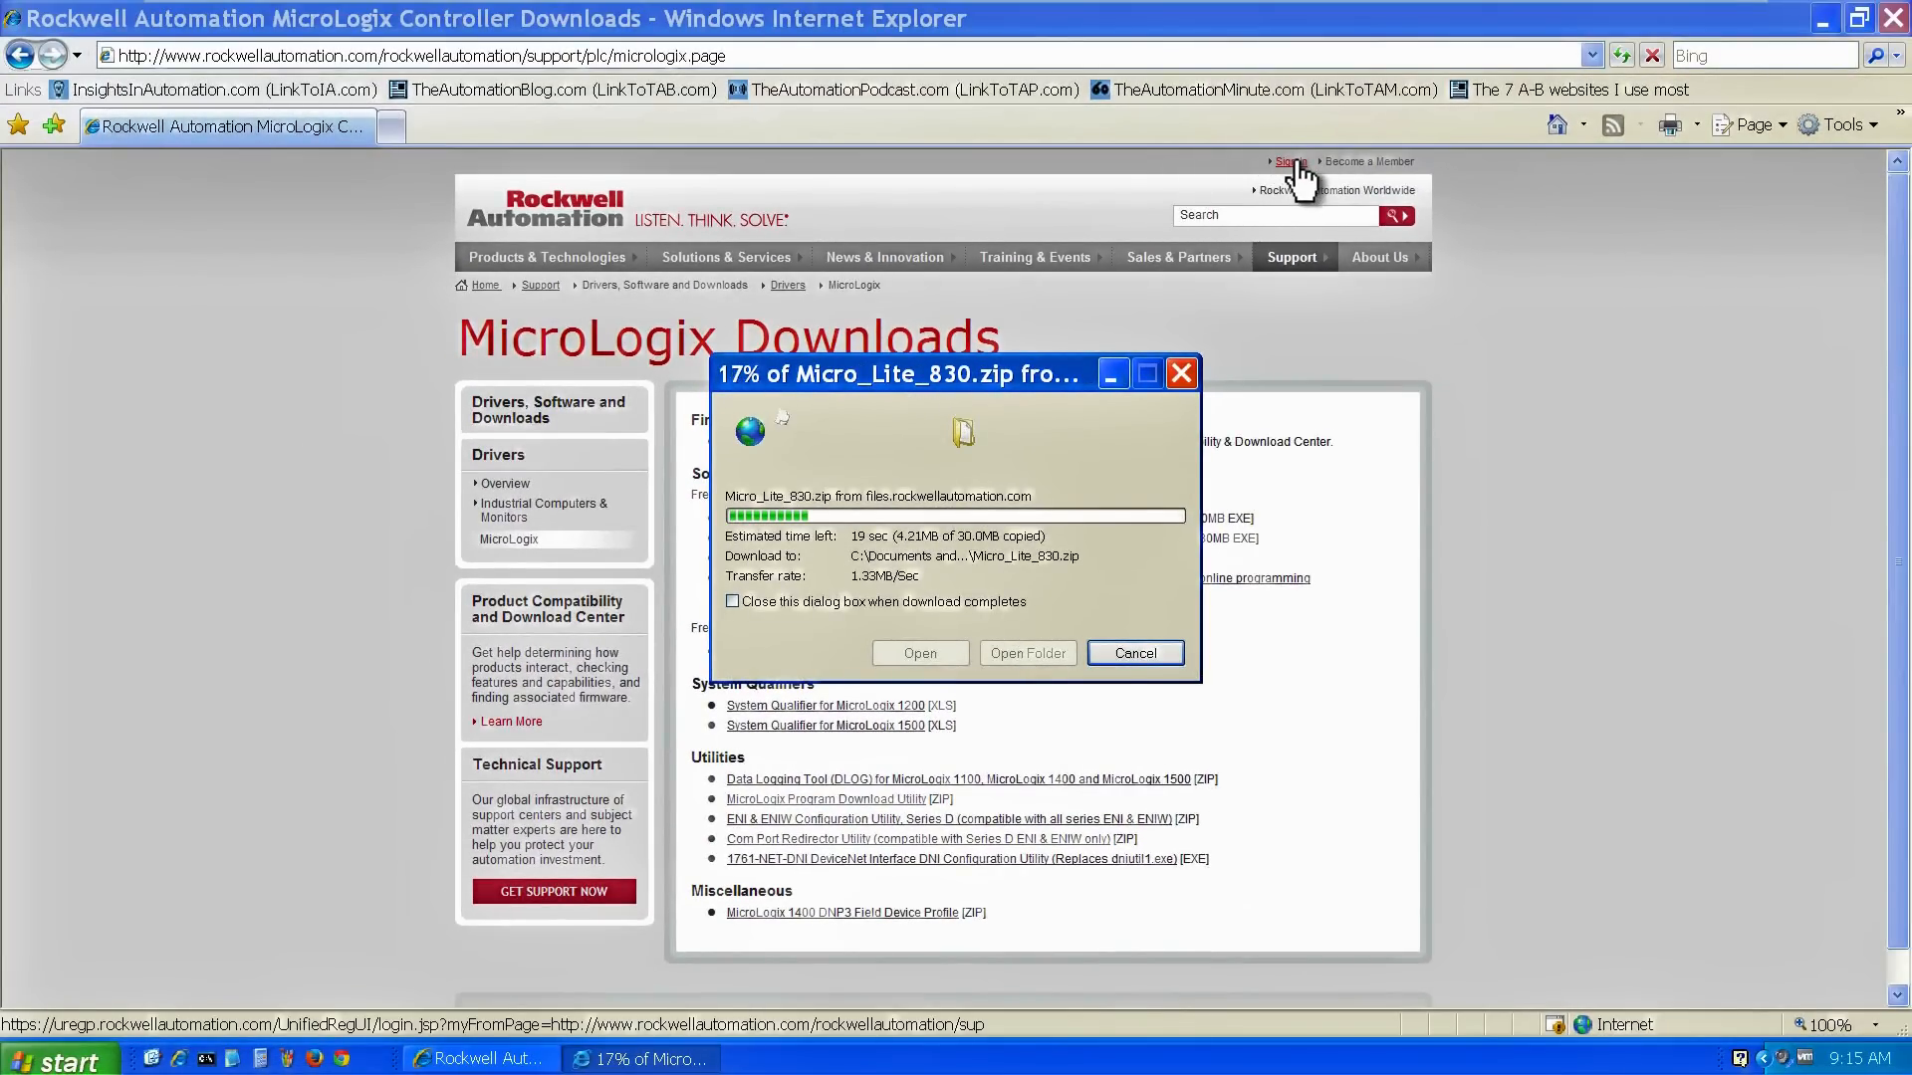
mouse_move(1123, 374)
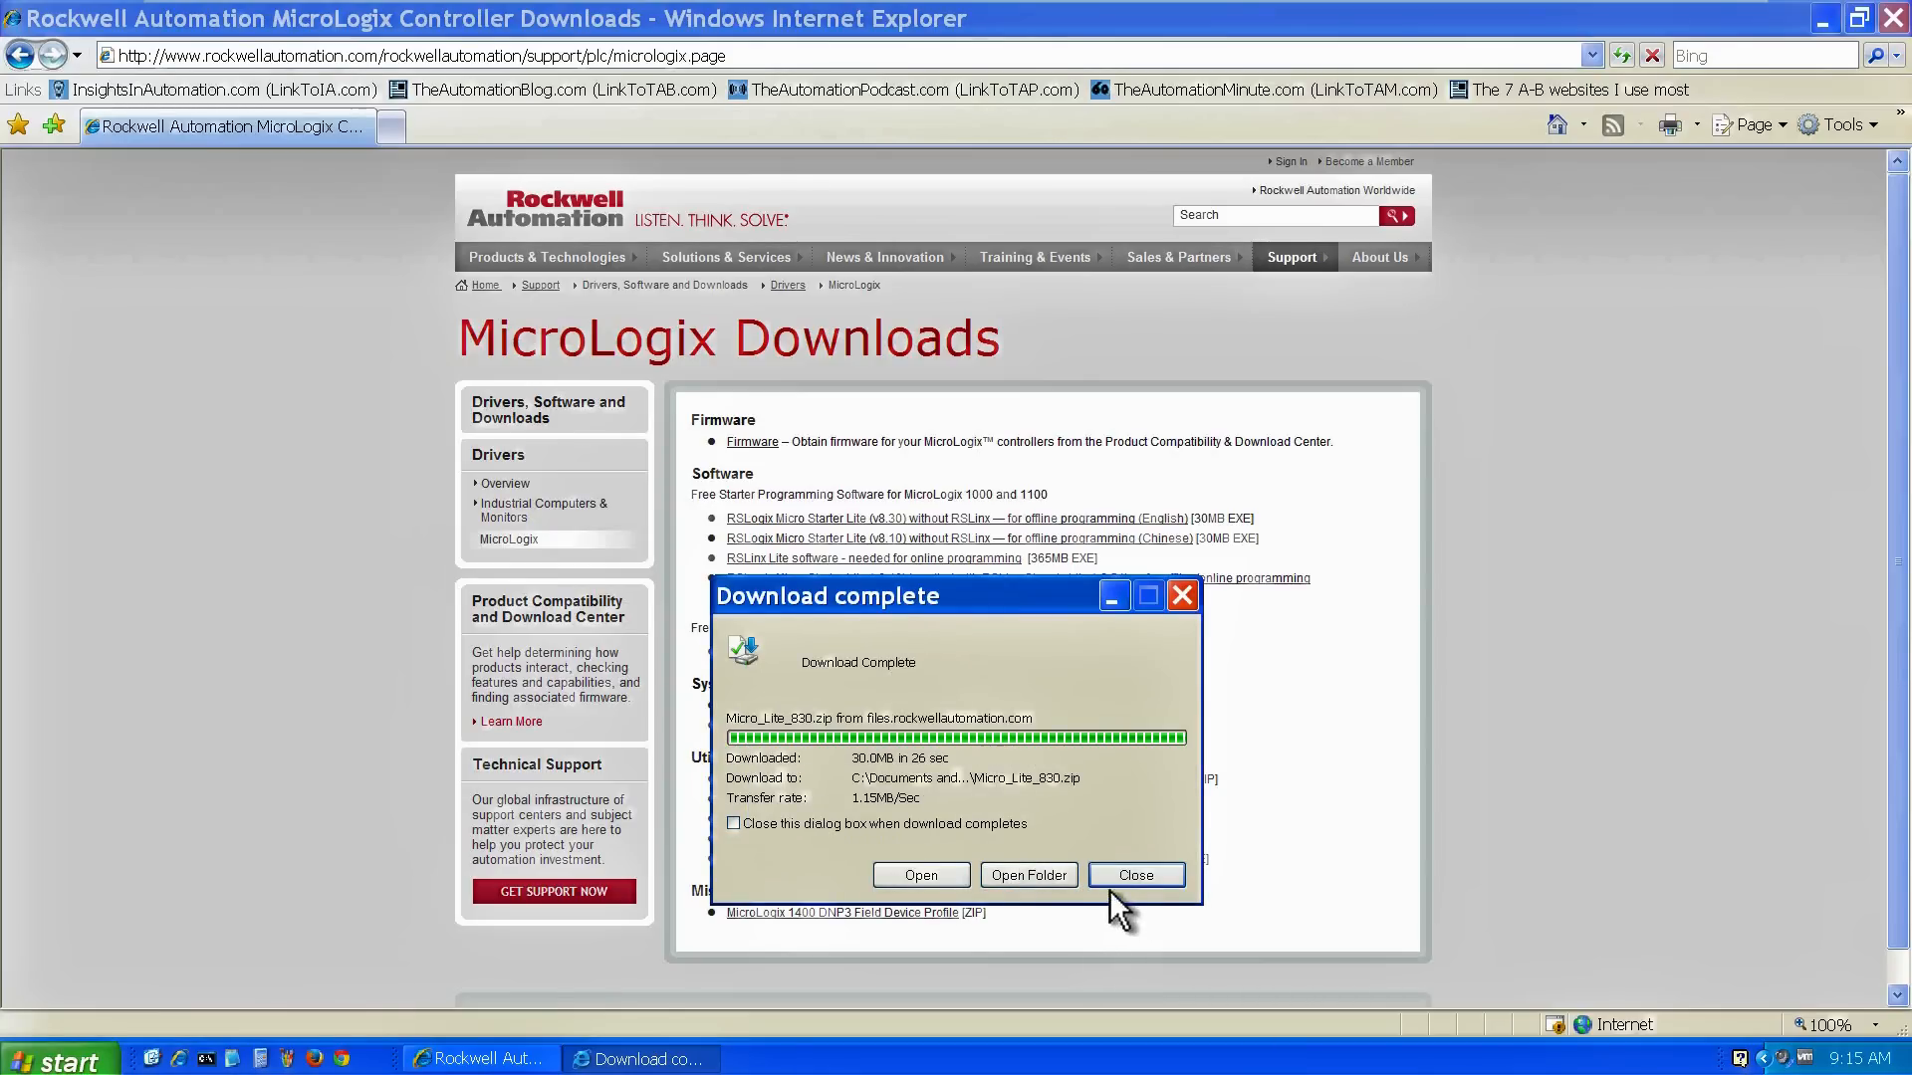
Dismiss the zip download, save RSLinxClassicLitev2.57.exe to the Desktop, and dismiss its completion dialog.
left_click(1136, 874)
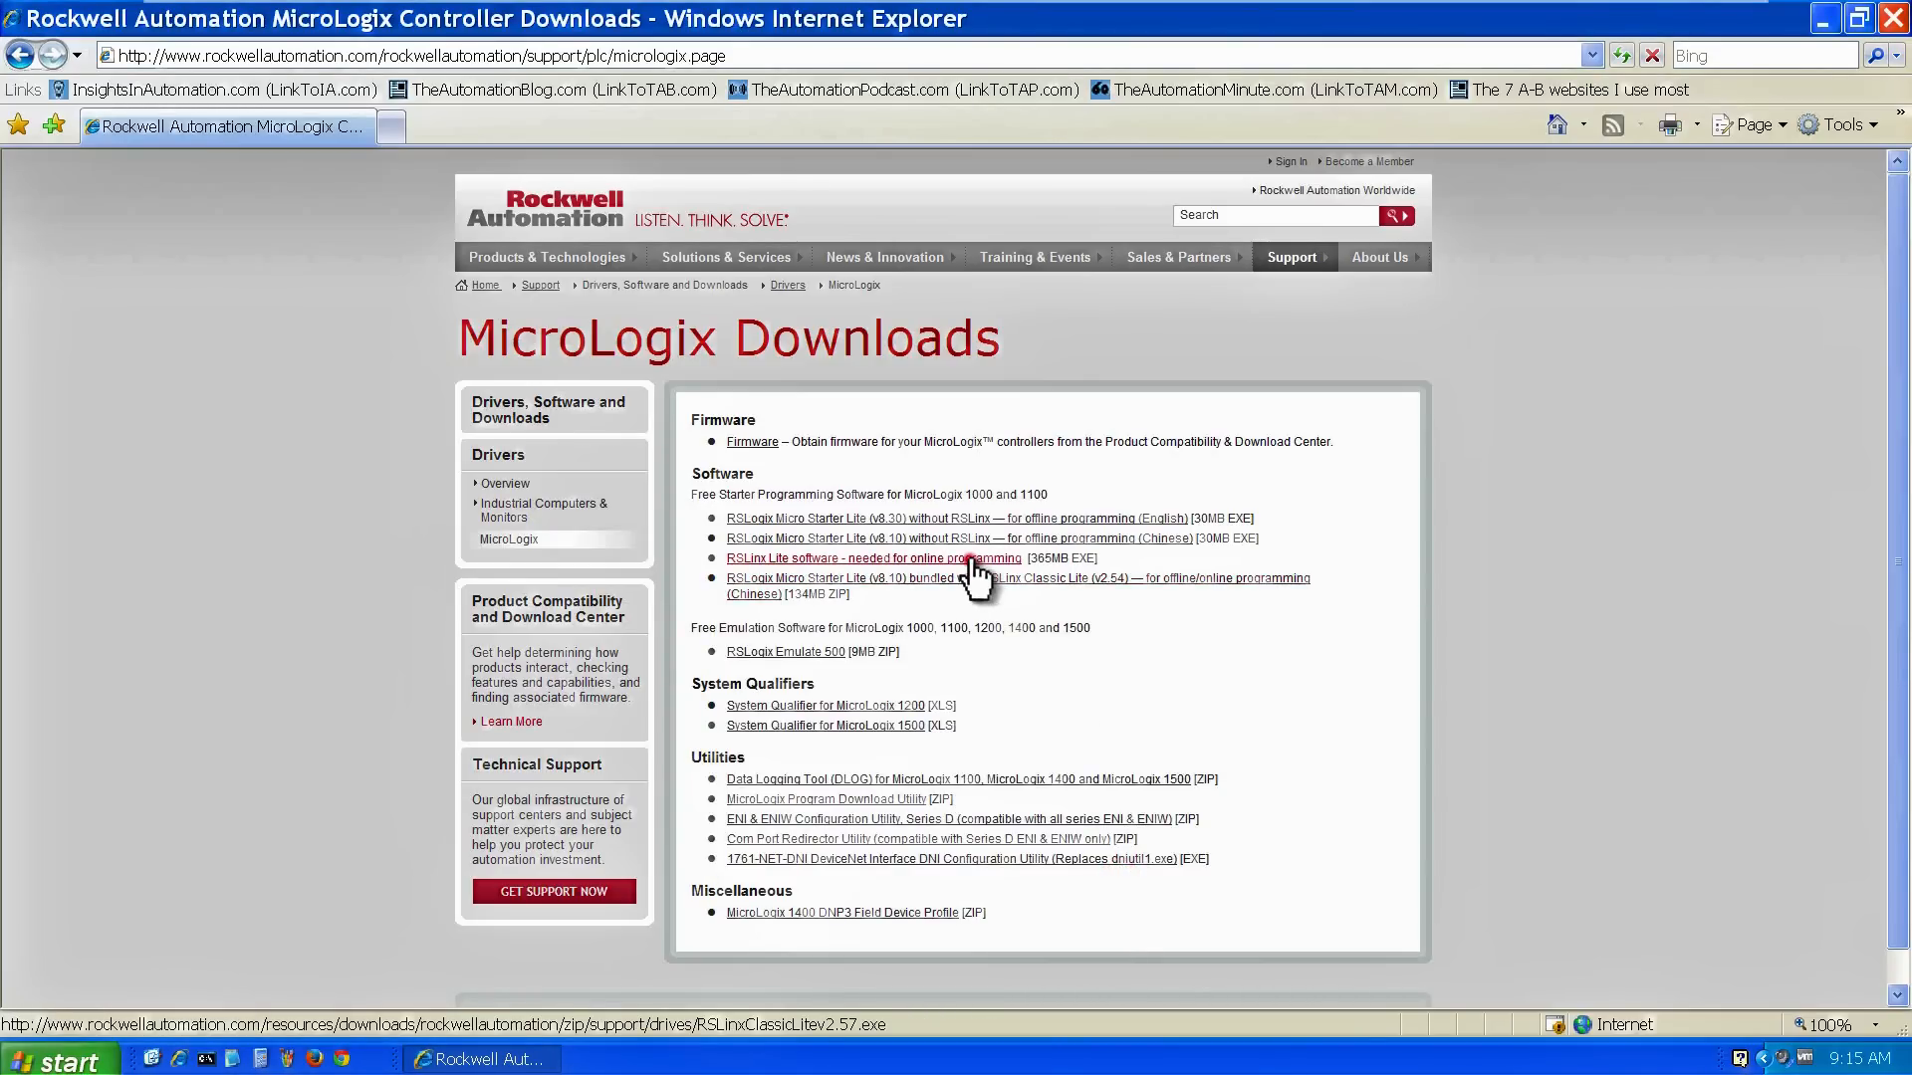
left_click(872, 557)
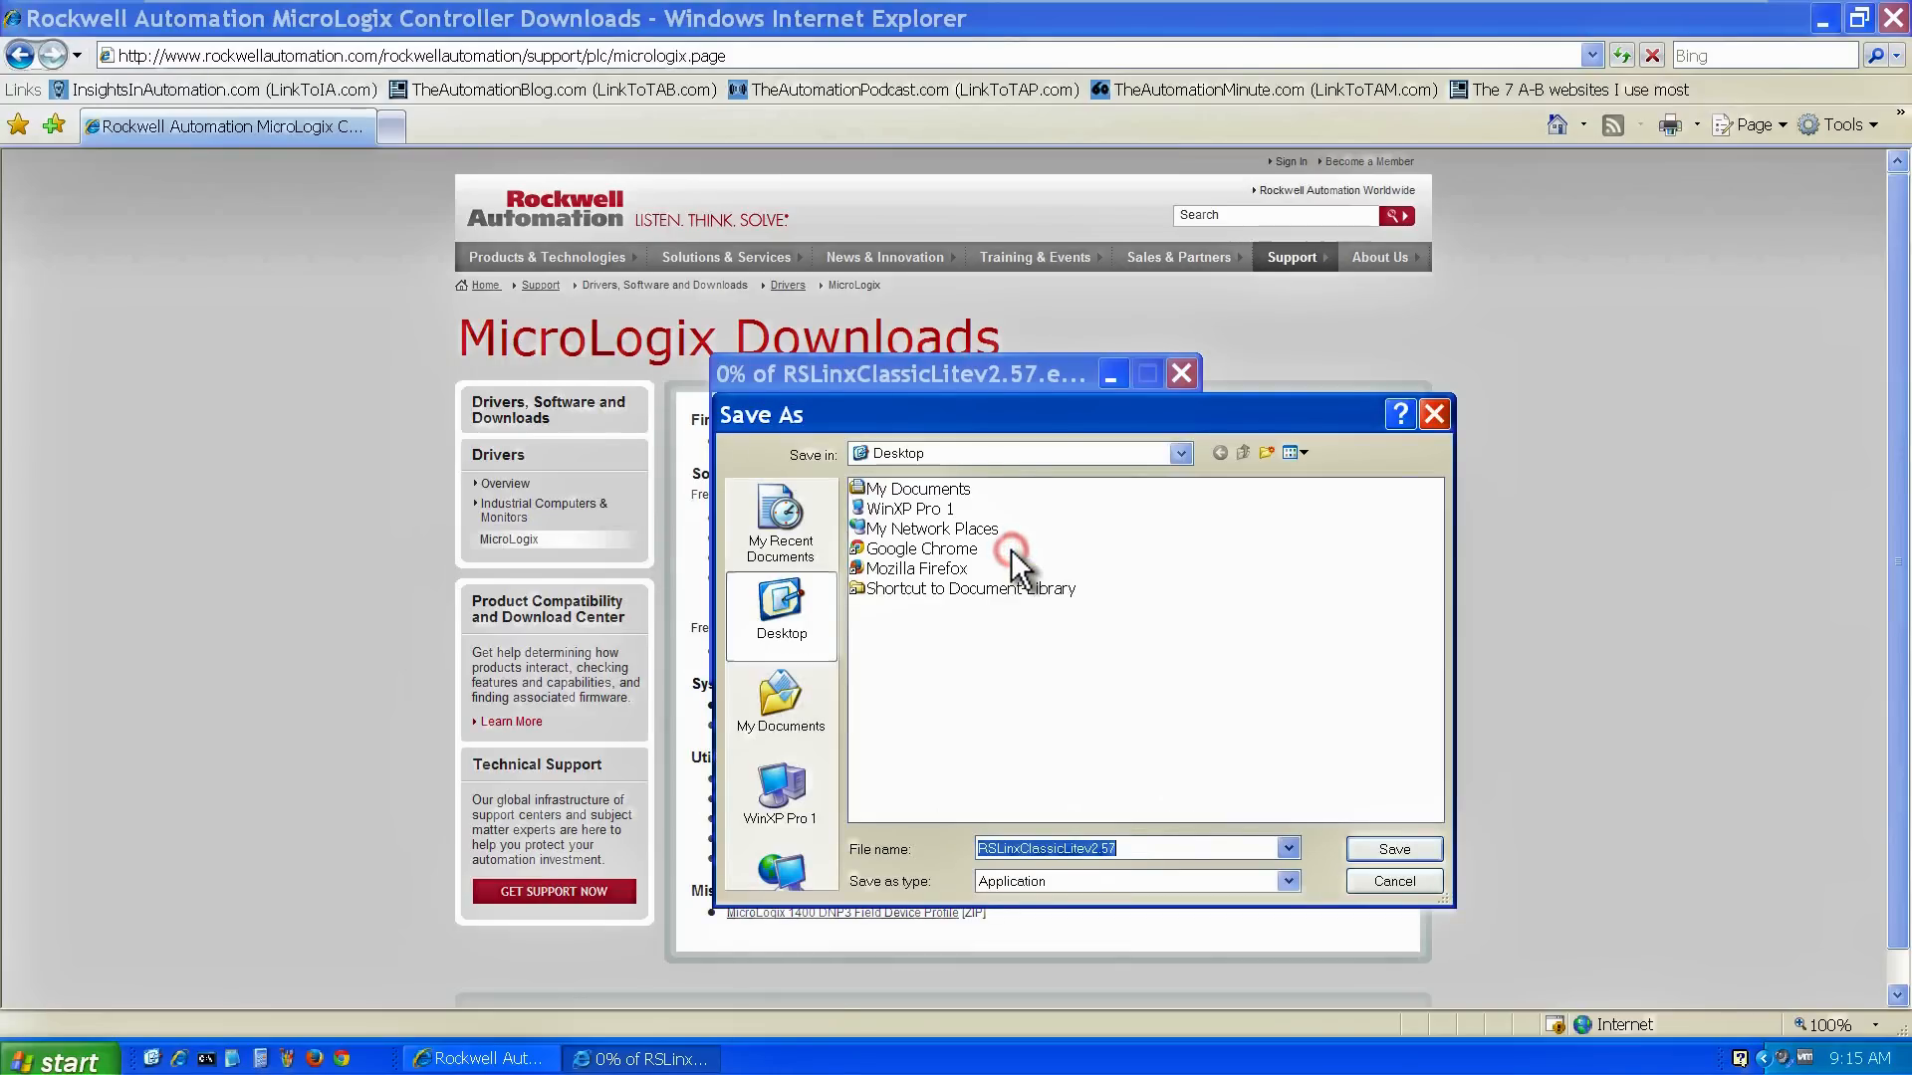
left_click(1394, 848)
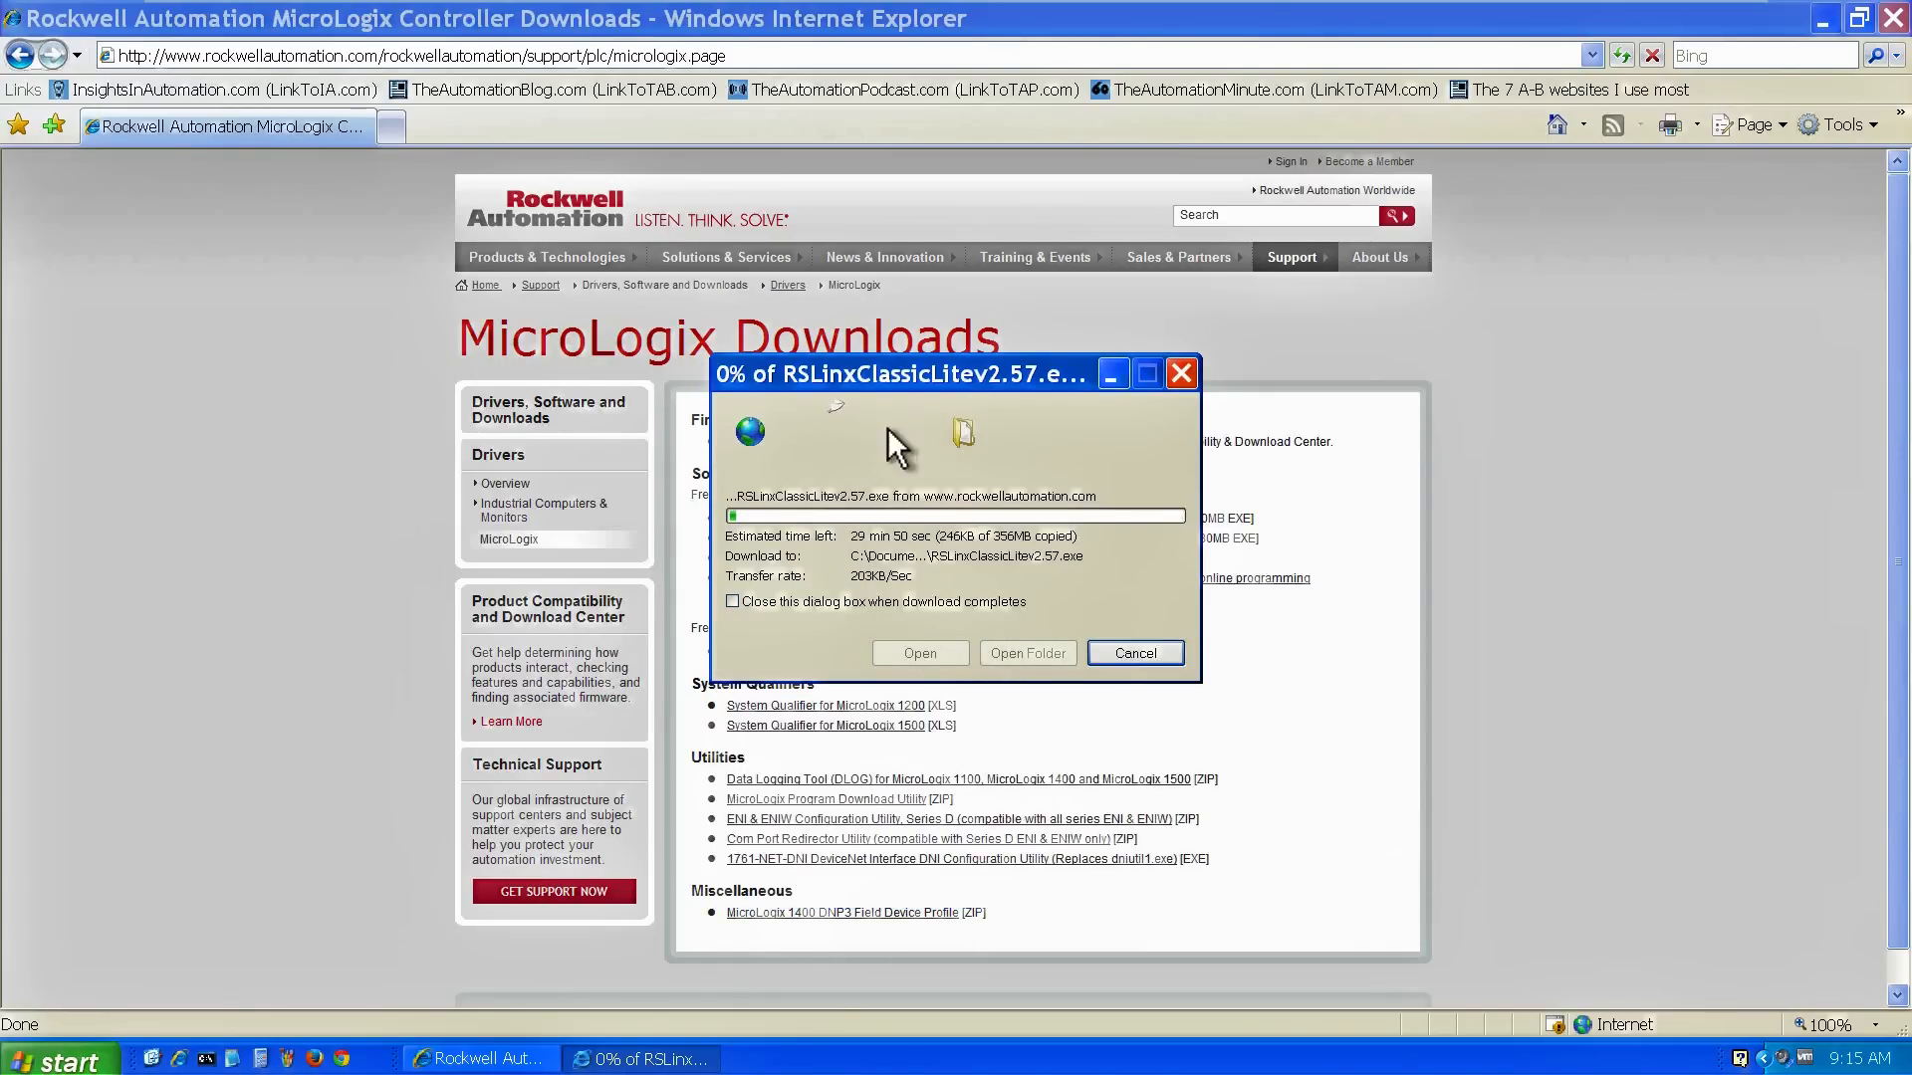
left_click_drag(900, 375, 958, 591)
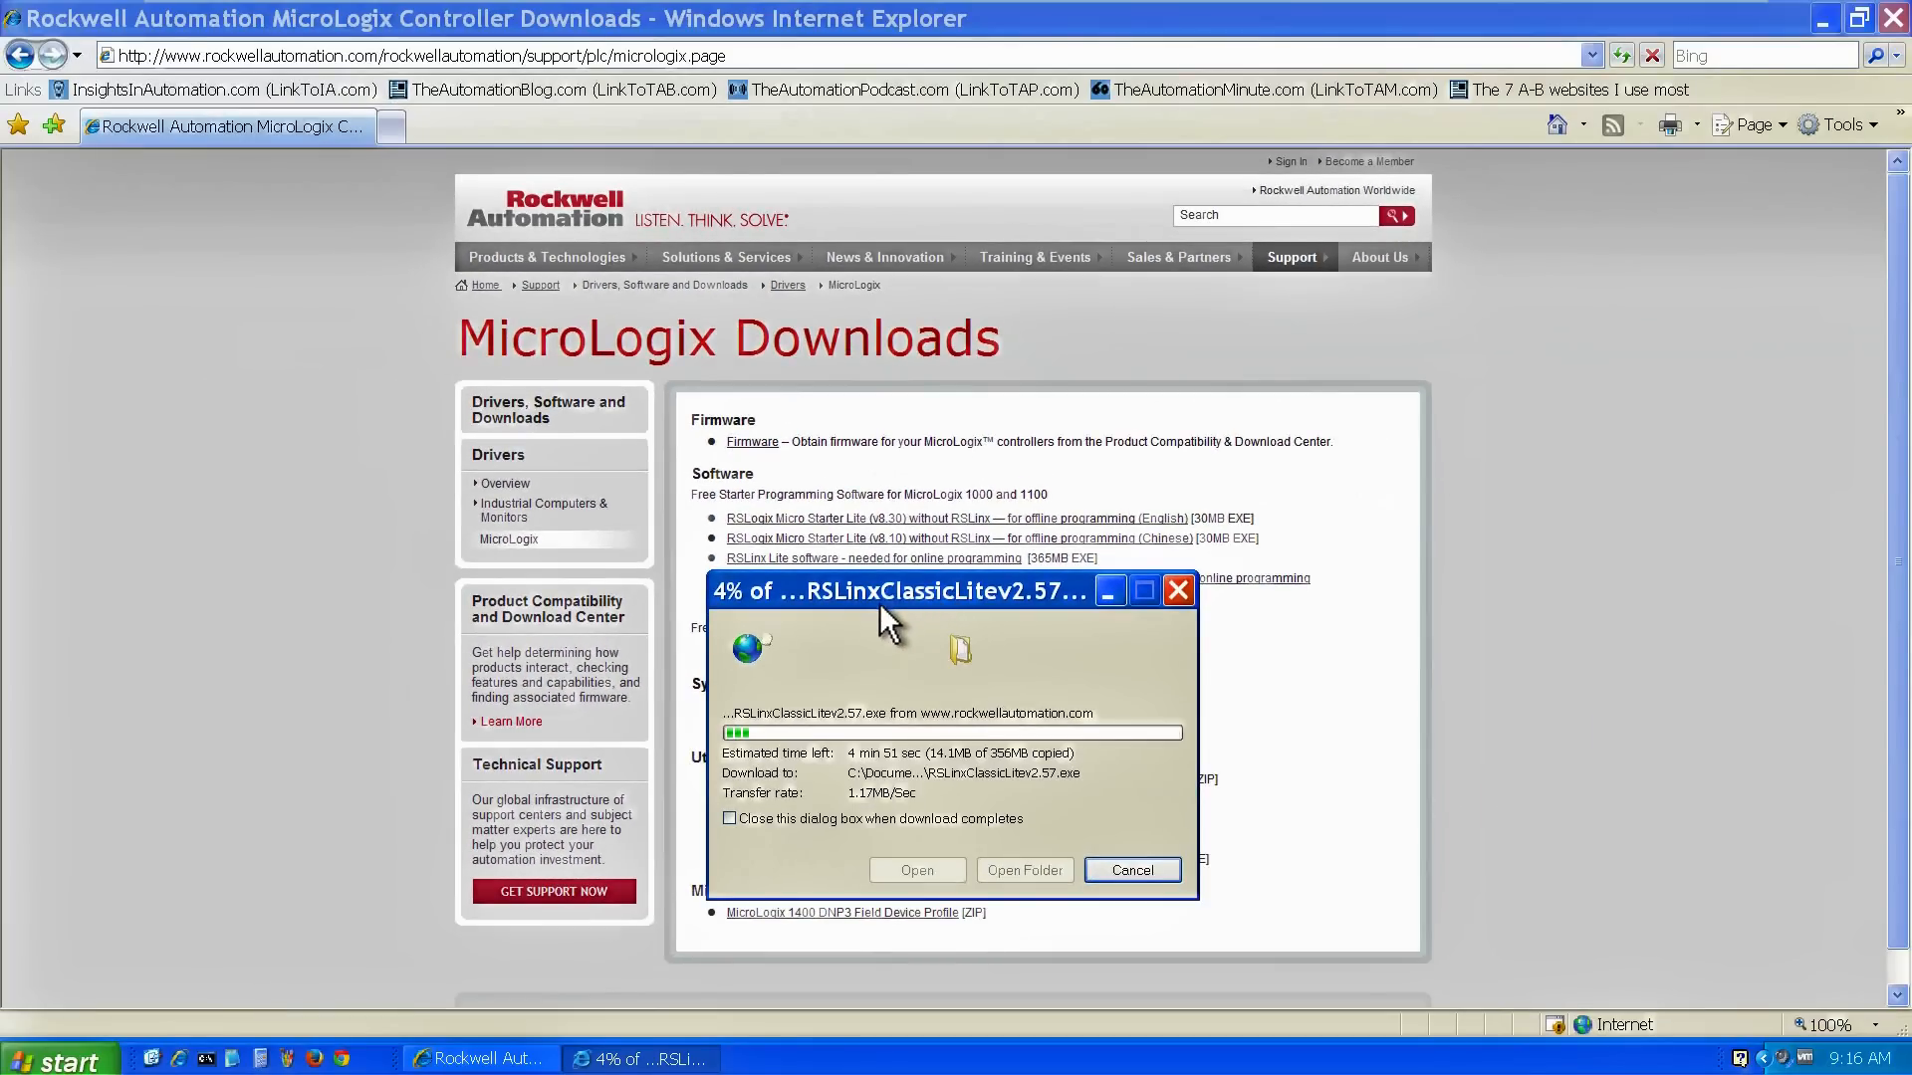
mouse_move(737, 622)
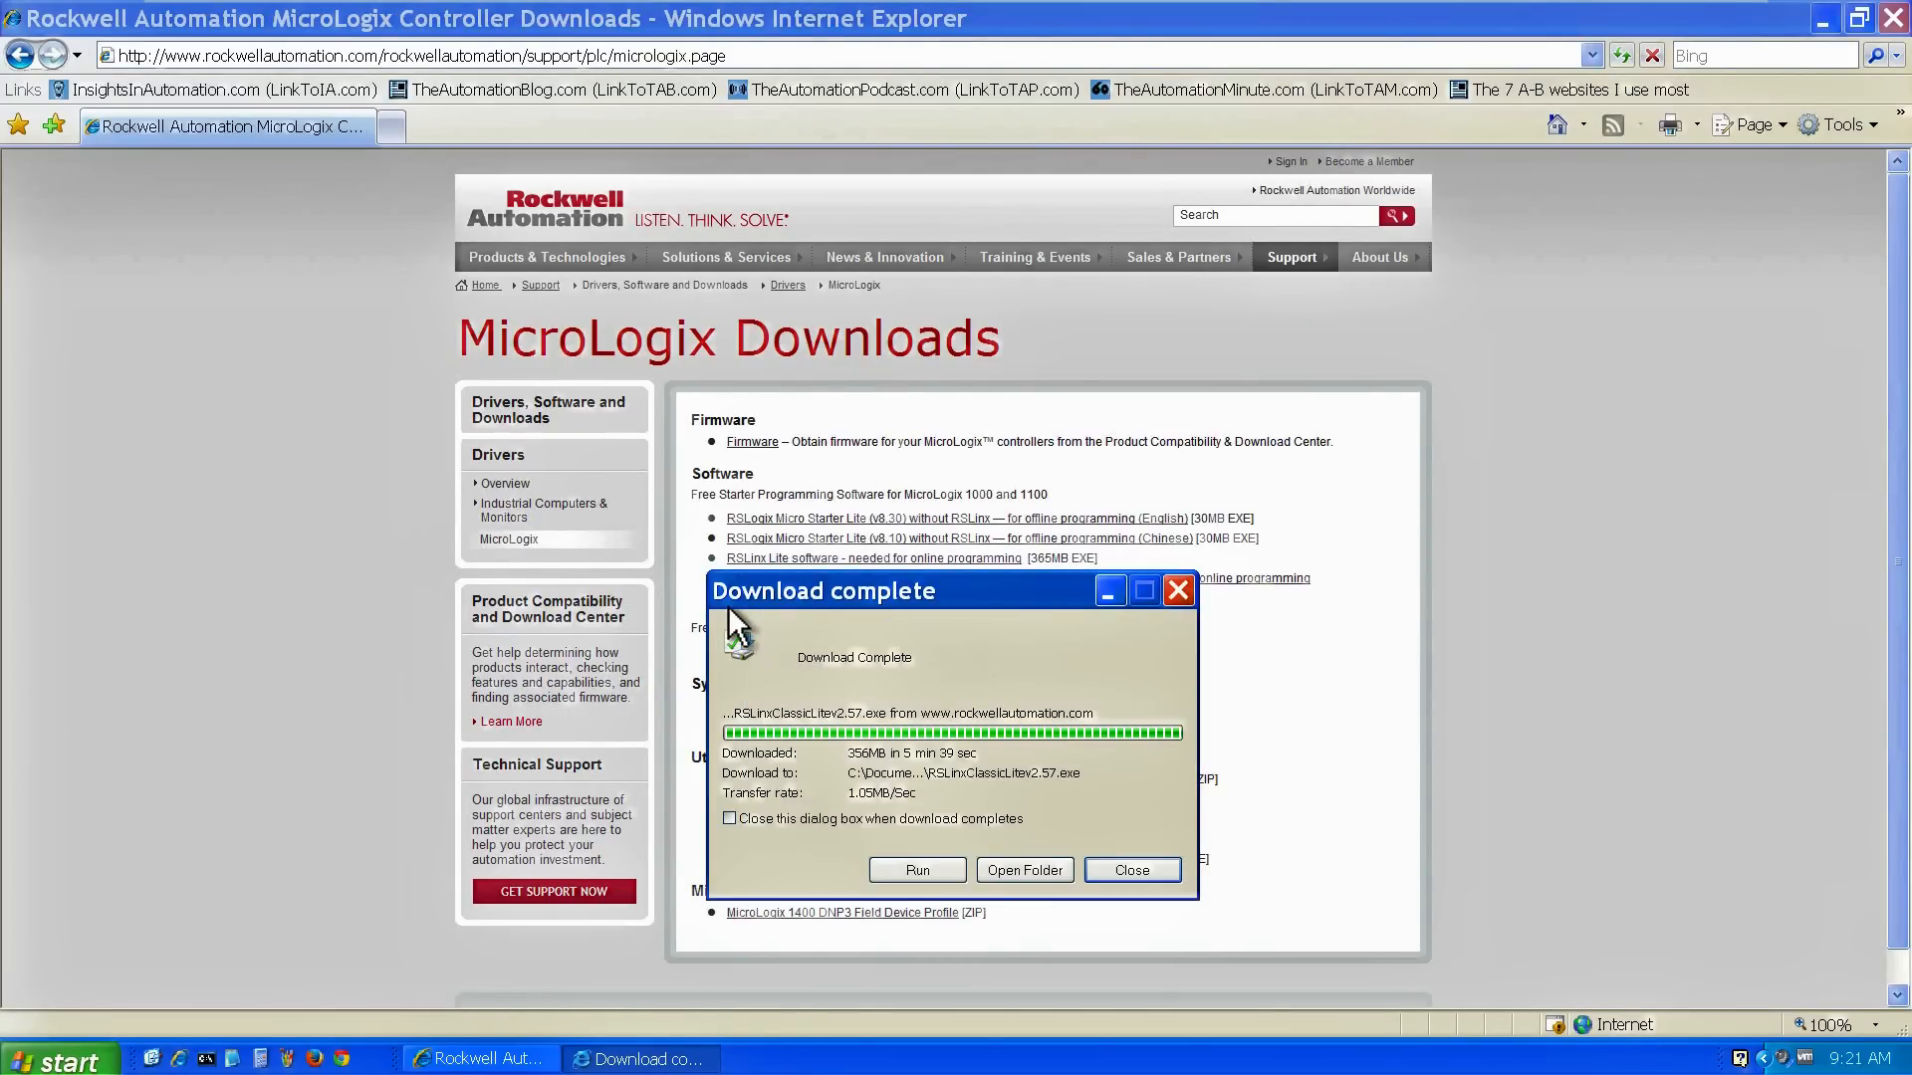
left_click(1131, 868)
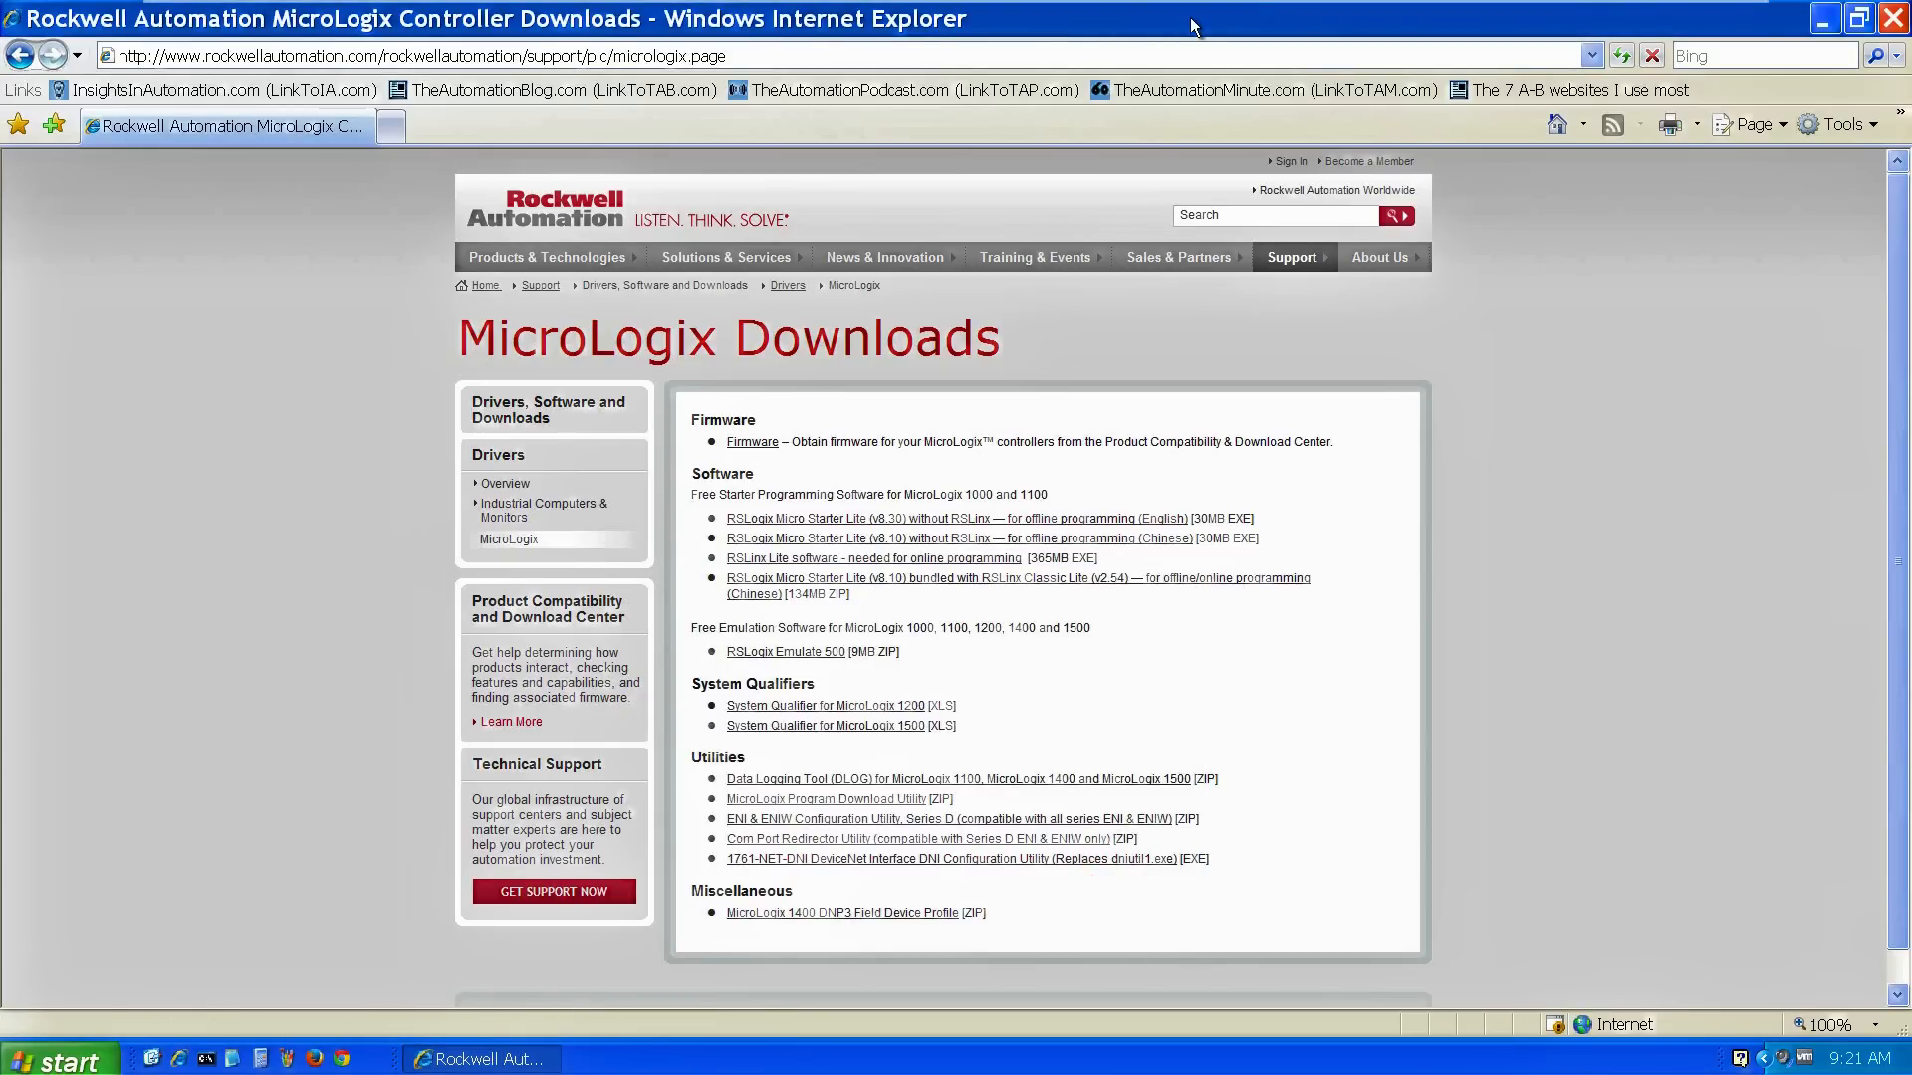